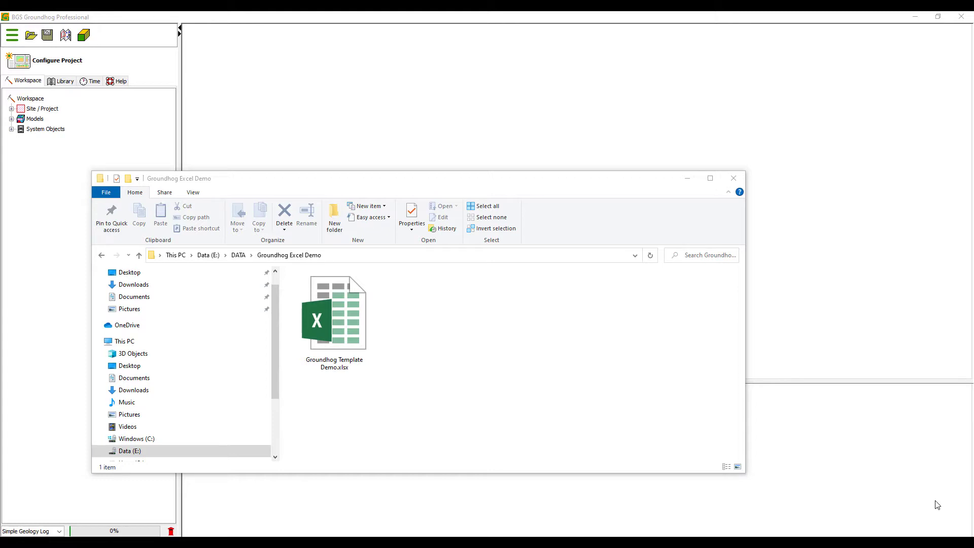
Step: Select the Groundhog Template Demo spreadsheet and choose IMPORT Boreholes/Locations From Groundhog Excel Template
{"action": "left_click", "coordinate": [334, 313]}
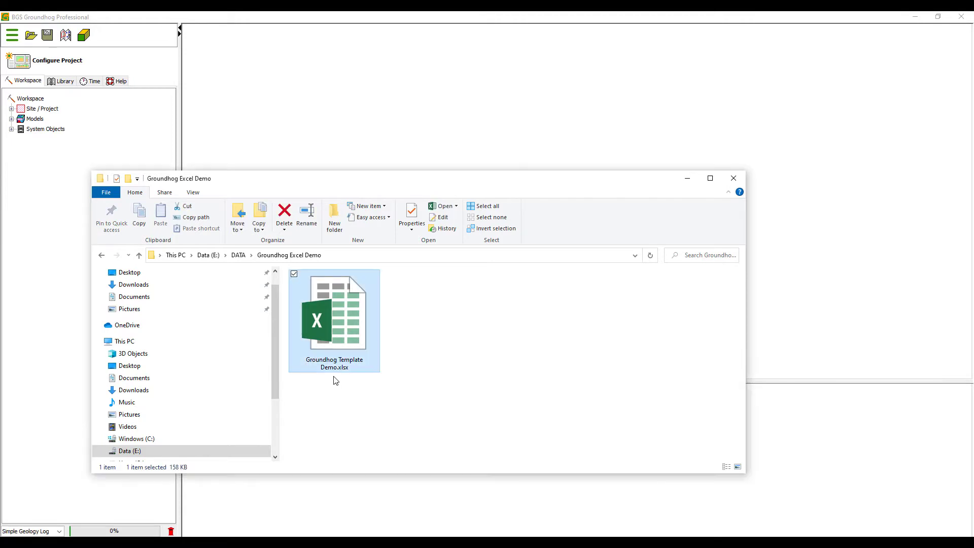
{"action": "mouse_move", "coordinate": [355, 373]}
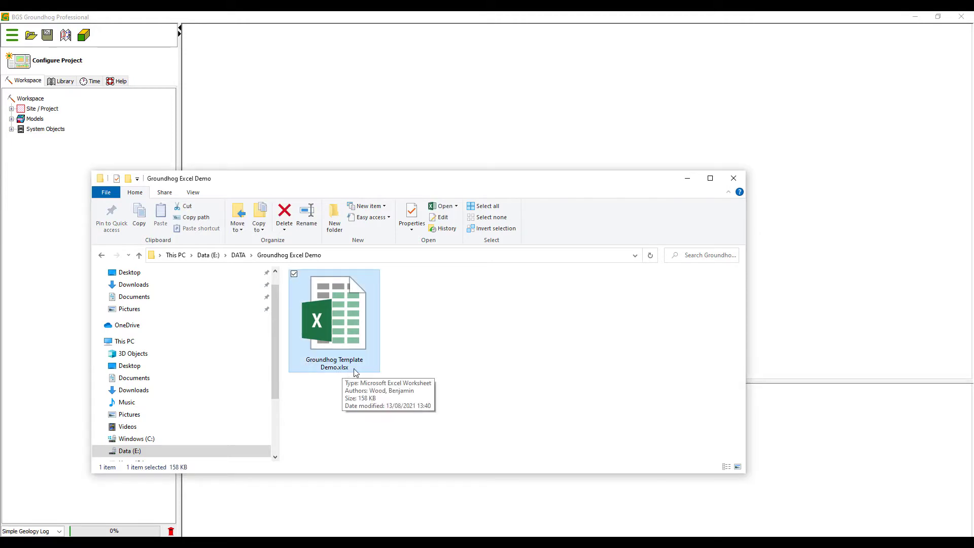
{"action": "mouse_move", "coordinate": [384, 351]}
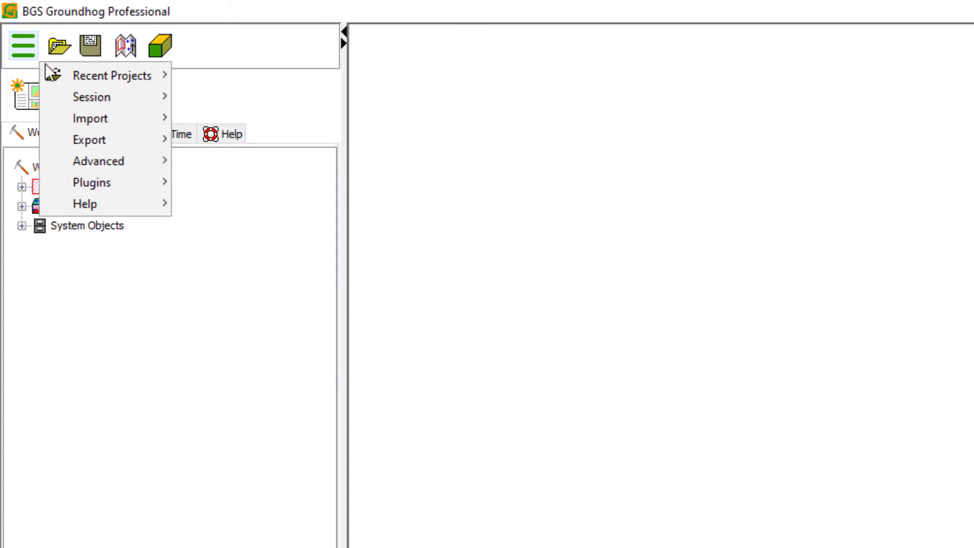
{"action": "mouse_move", "coordinate": [90, 118]}
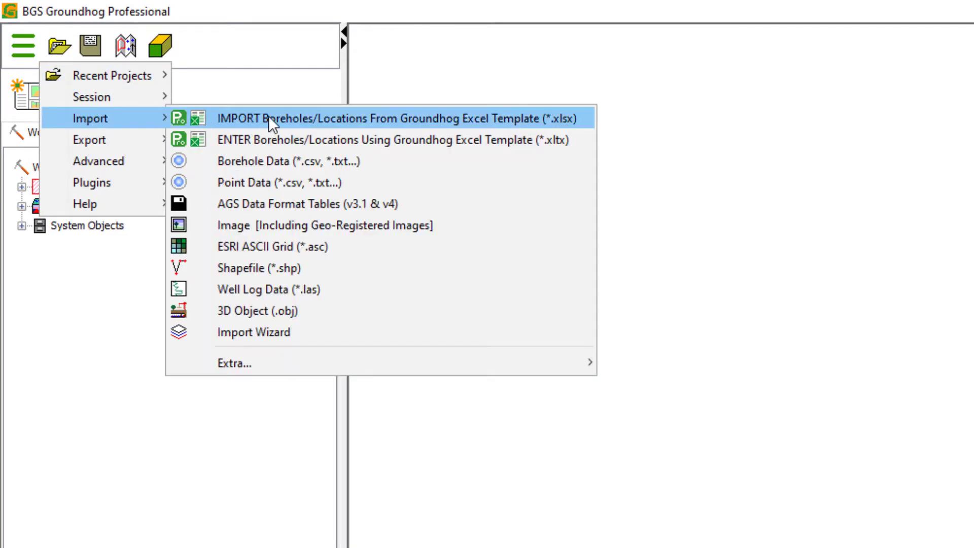
{"action": "mouse_move", "coordinate": [353, 127]}
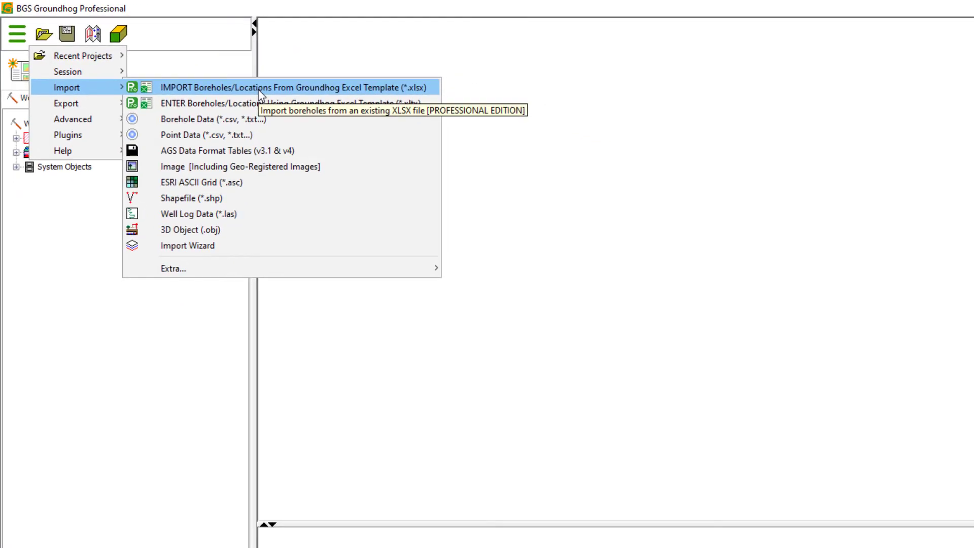
{"action": "left_click", "coordinate": [280, 87]}
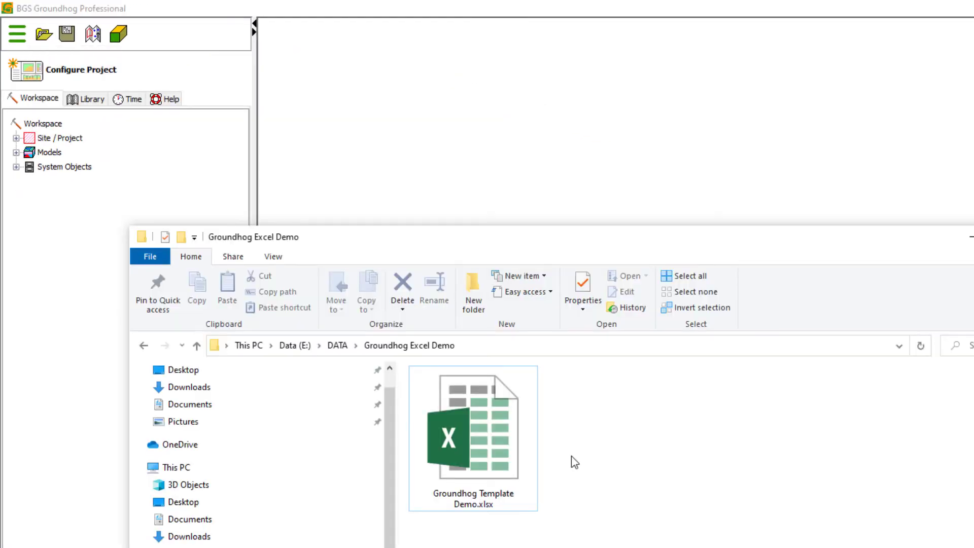
{"action": "mouse_move", "coordinate": [529, 444]}
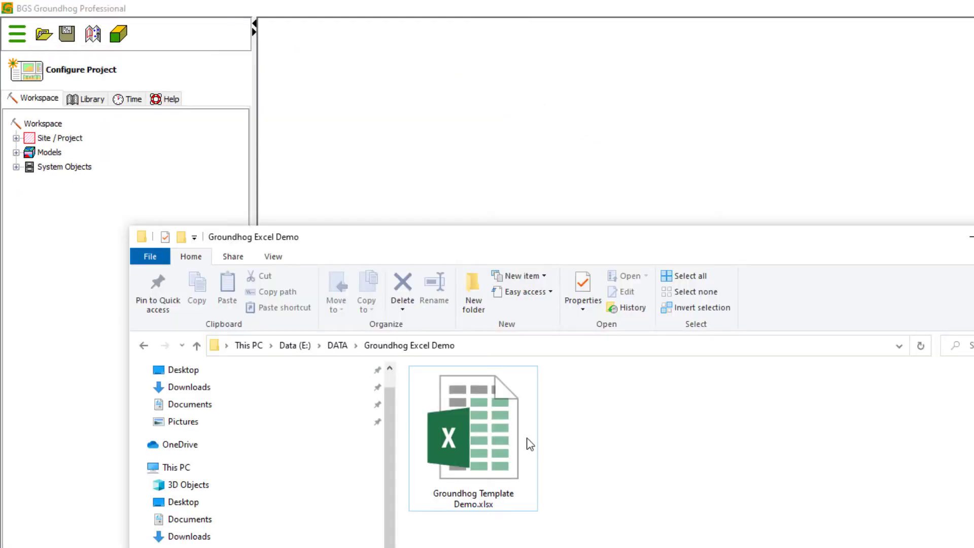
Step: Drop Groundhog Template Demo.xlsx into Groundhog and acknowledge the Import Finished message
{"action": "left_click_drag", "start_coordinate": [473, 426], "coordinate": [550, 152]}
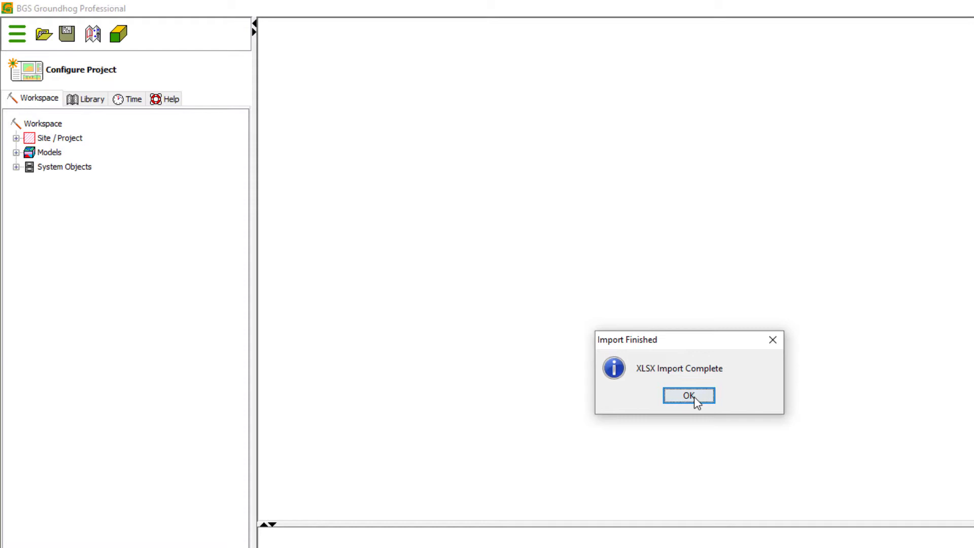
{"action": "left_click", "coordinate": [688, 396]}
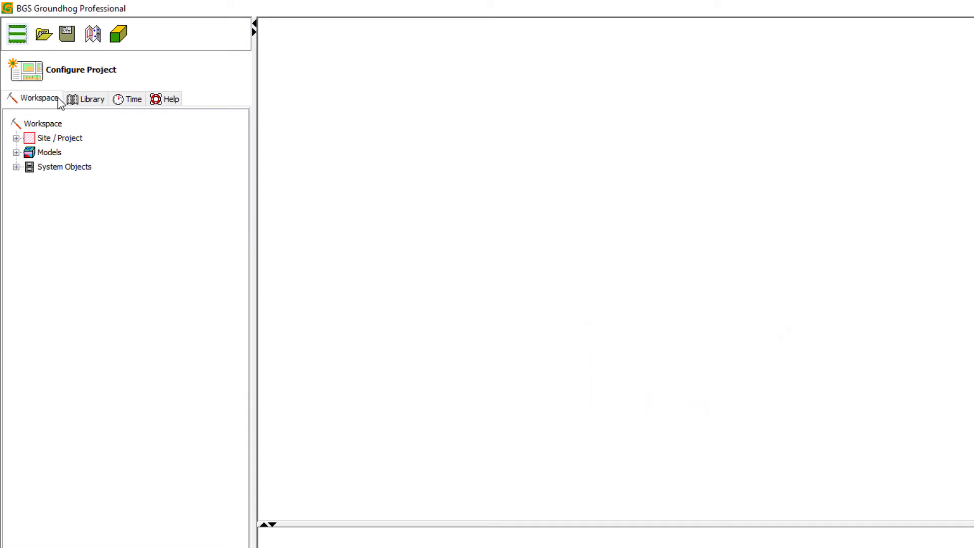
Step: Expand Site/Project, Location Layers, BH1, BH2 and Data Tables, briefly viewing BH1's attributes
{"action": "left_click", "coordinate": [15, 138]}
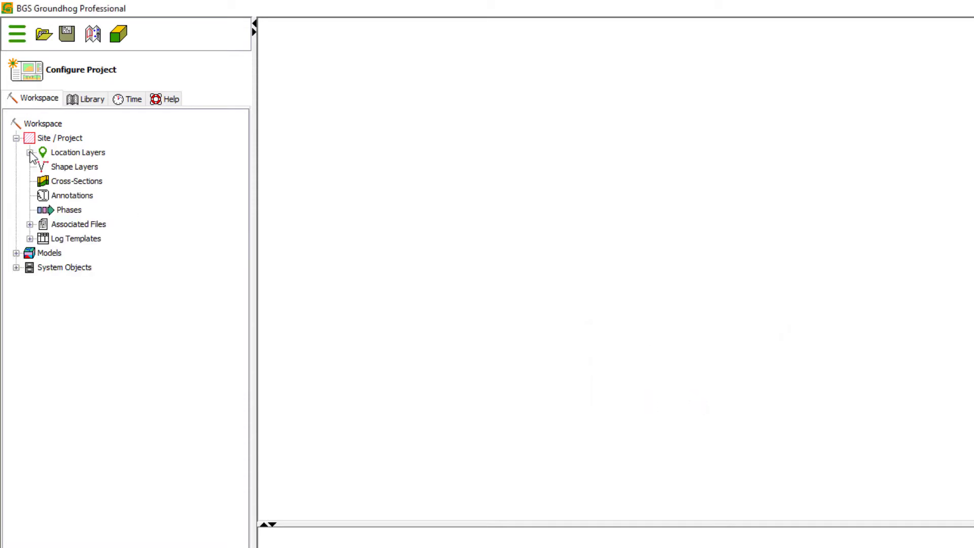
{"action": "left_click", "coordinate": [30, 153]}
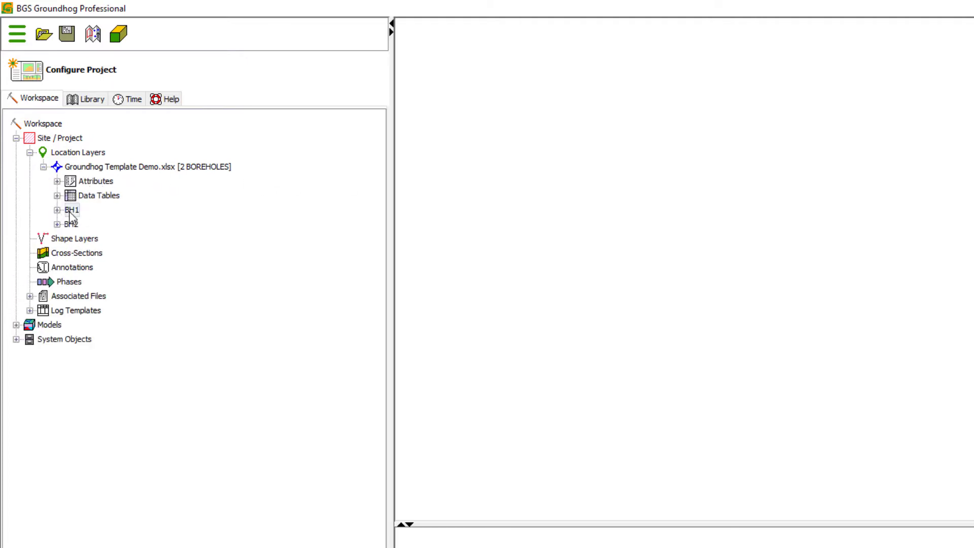
{"action": "left_click", "coordinate": [57, 210]}
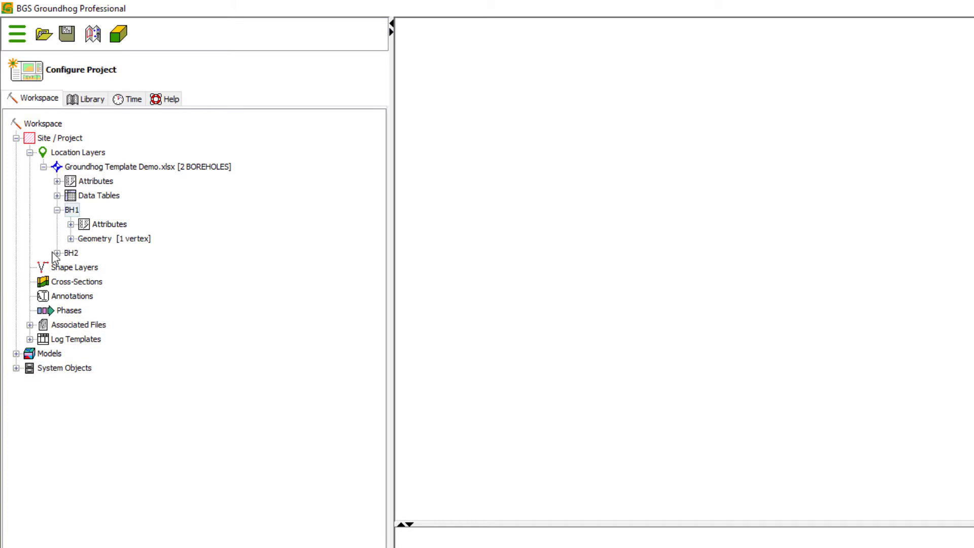
{"action": "left_click", "coordinate": [63, 238]}
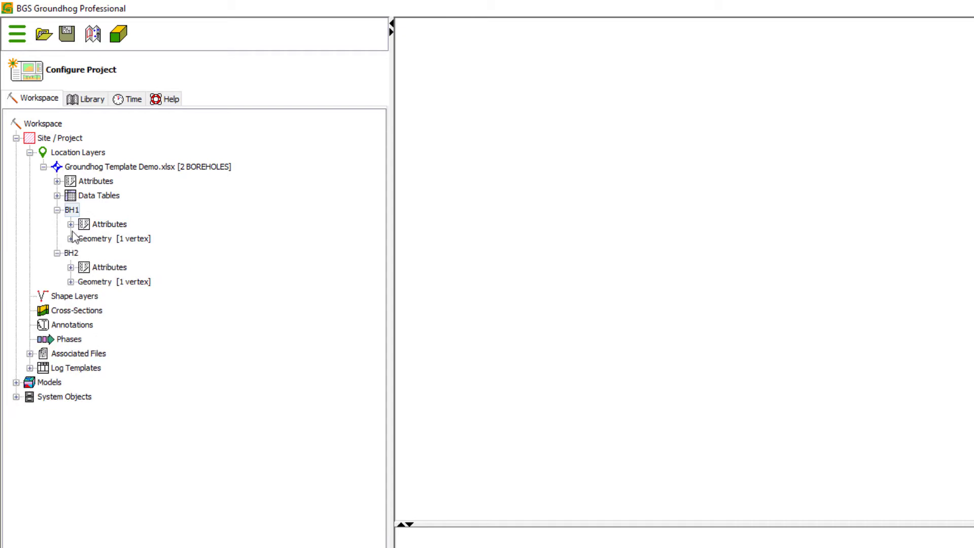
{"action": "left_click", "coordinate": [72, 225]}
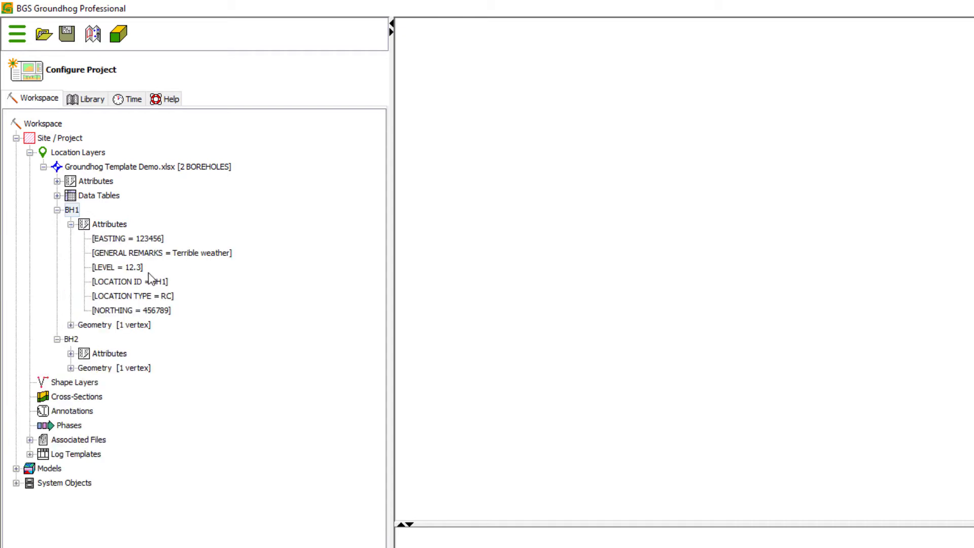
{"action": "left_click", "coordinate": [72, 224]}
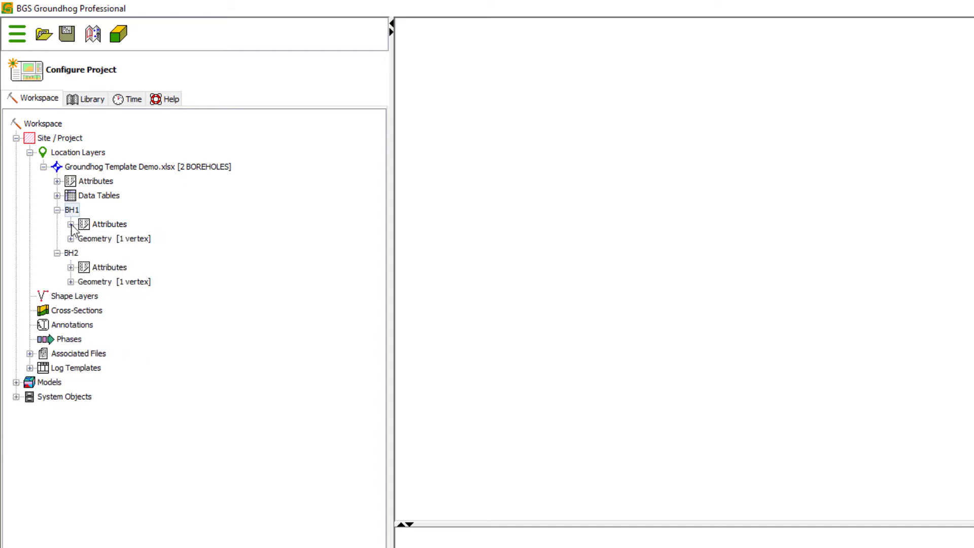
{"action": "left_click", "coordinate": [56, 195]}
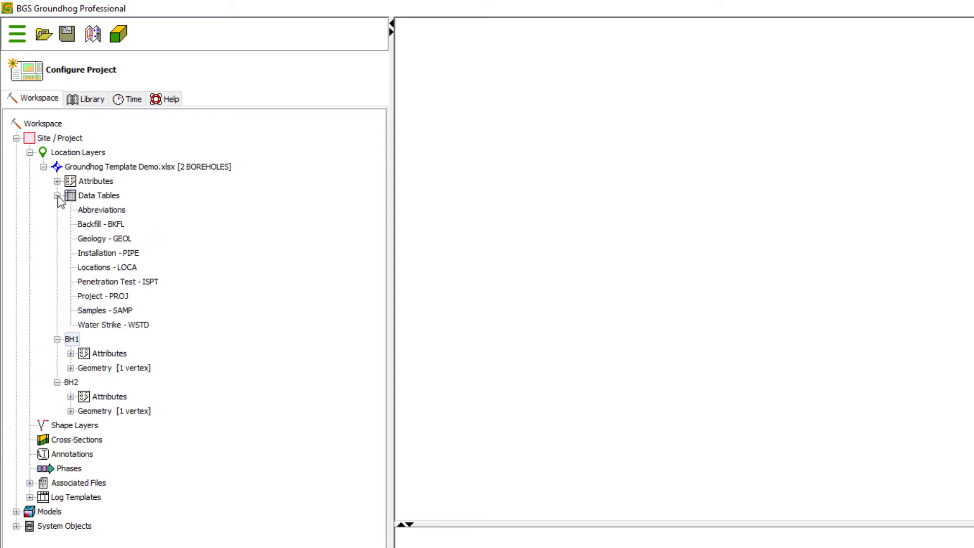
{"action": "mouse_move", "coordinate": [126, 241]}
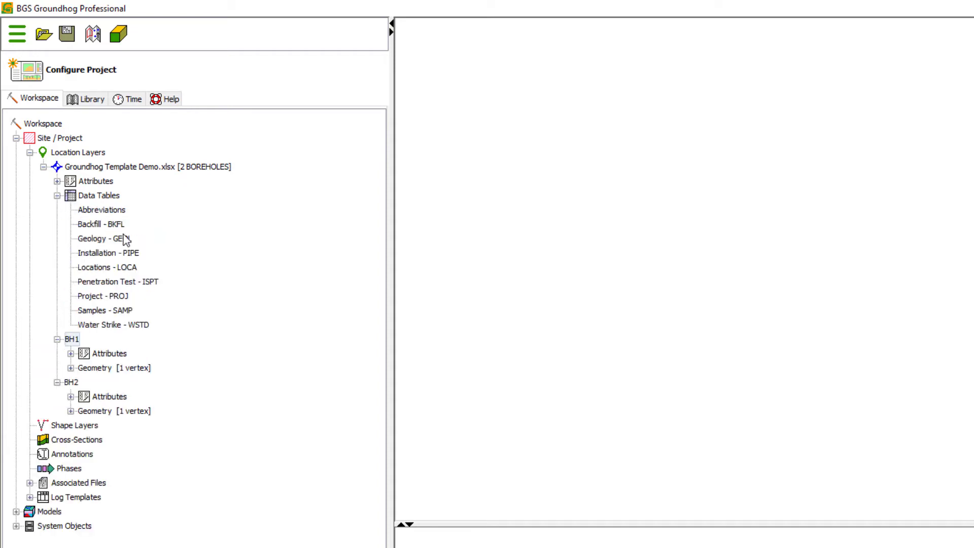
Step: Review the Geology - GEOL table mappings, then open Groundhog Template Demo.xlsx in Excel
{"action": "double_click", "coordinate": [101, 239]}
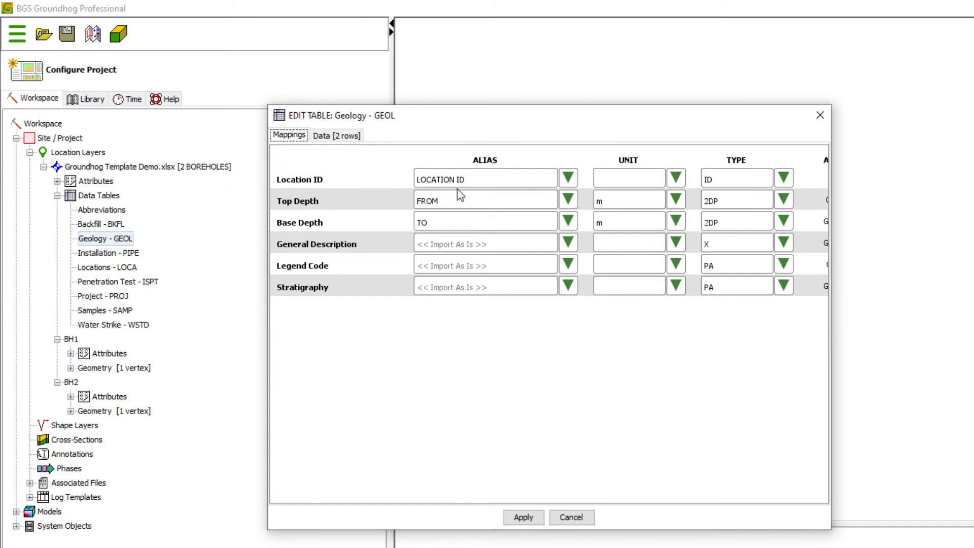
{"action": "left_click", "coordinate": [336, 136]}
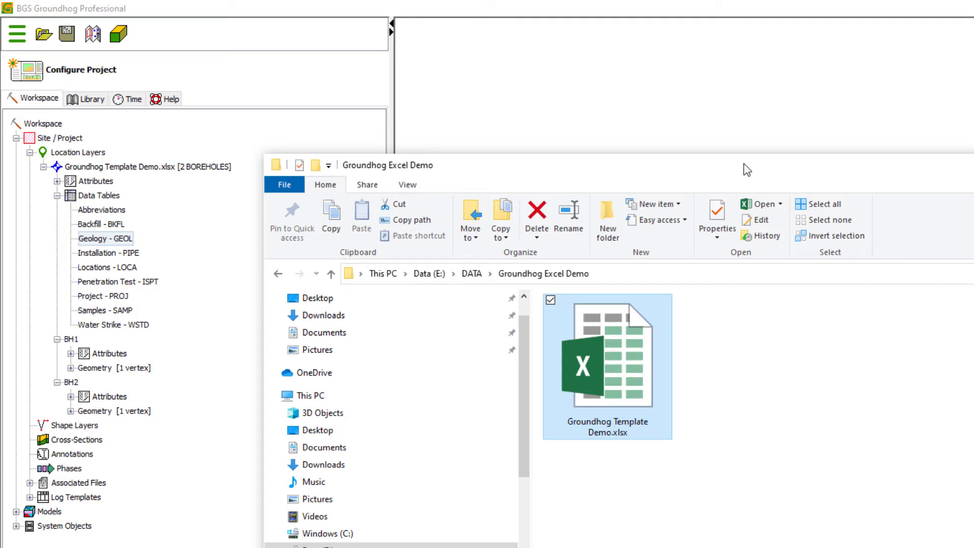
{"action": "double_click", "coordinate": [607, 366]}
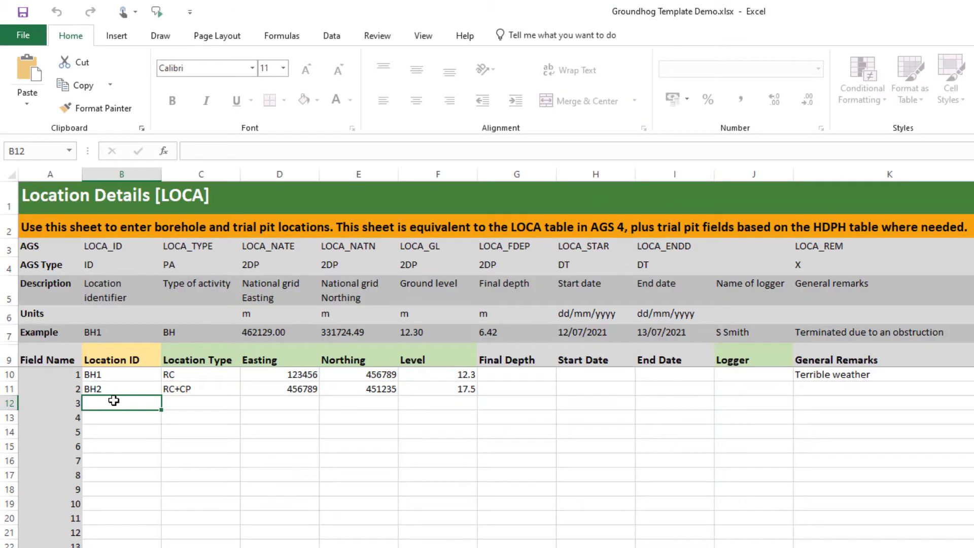
Step: Enter BH3 in row 12 with type BH, easting 123456 and level 23.5
{"action": "type", "text": "BH3"}
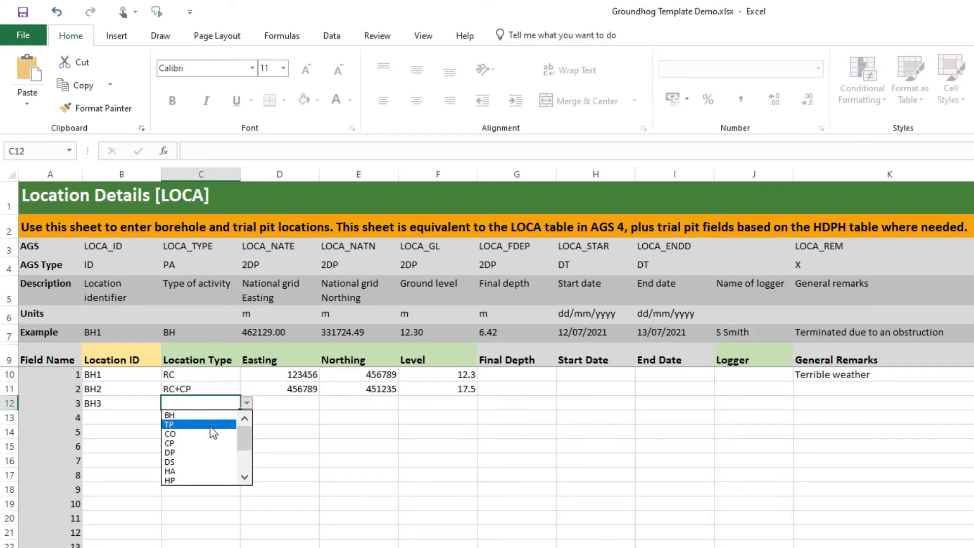
{"action": "left_click", "coordinate": [170, 415]}
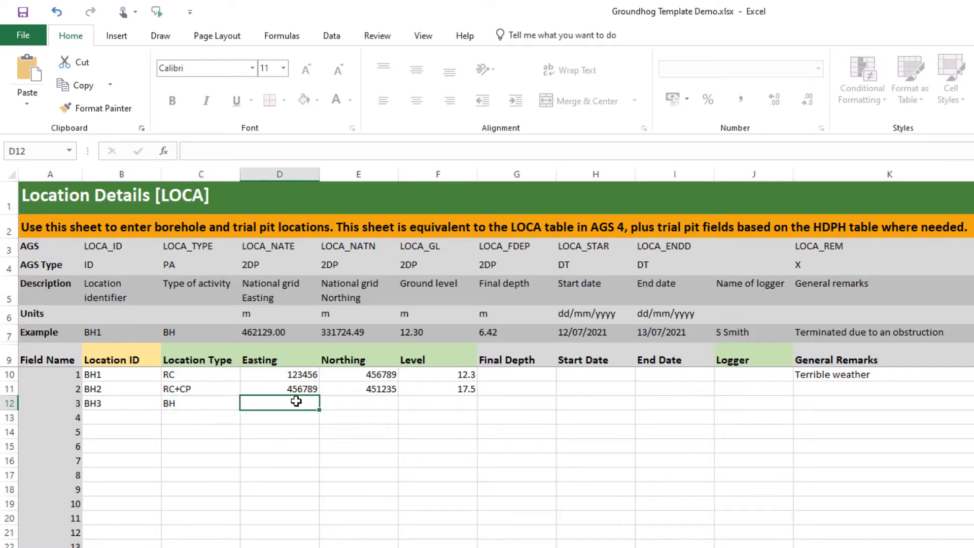
{"action": "type", "text": "123456"}
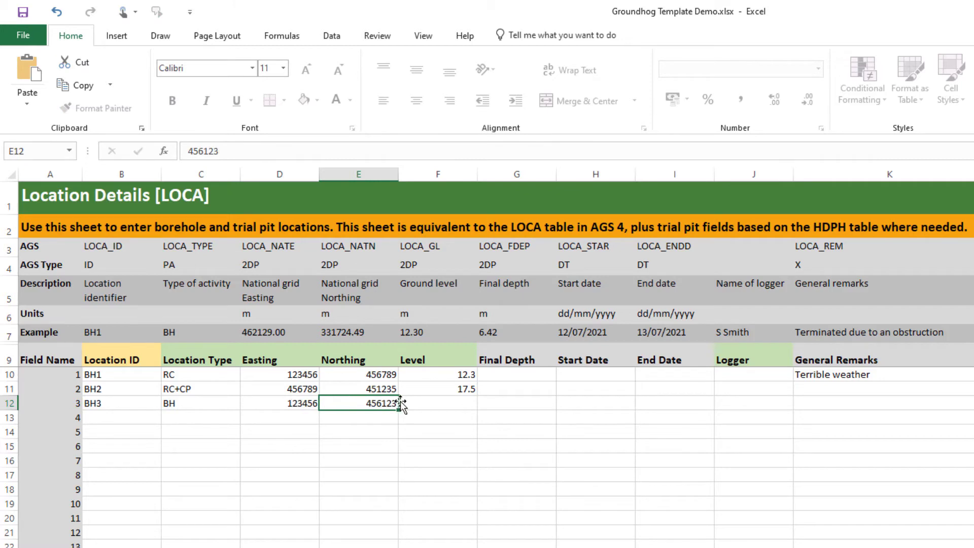
{"action": "type", "text": "23.5"}
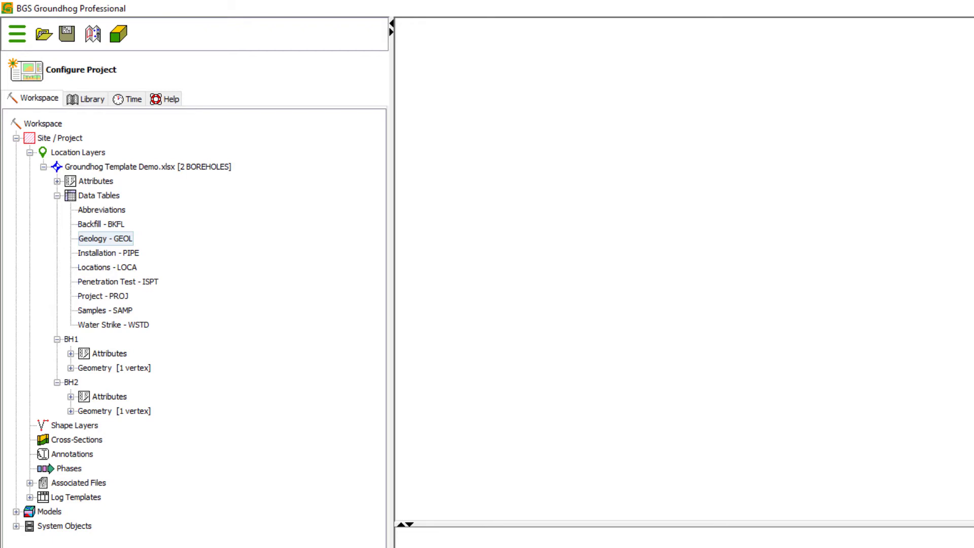
{"action": "mouse_move", "coordinate": [221, 233]}
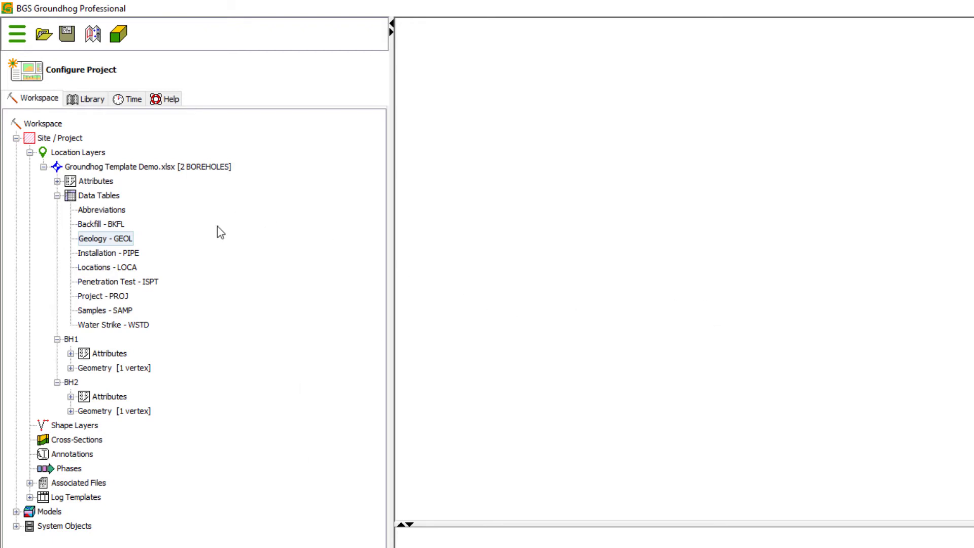
{"action": "mouse_move", "coordinate": [98, 176]}
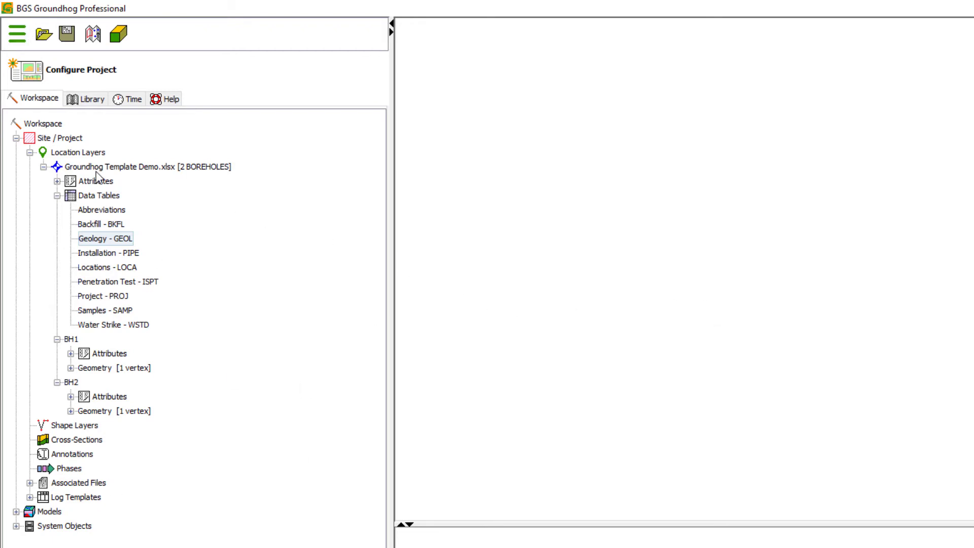
Step: Refresh the Groundhog Template Demo.xlsx layer from E:\DATA\Groundhog Excel Demo\Groundhog Template Demo.xlsx
{"action": "right_click", "coordinate": [146, 166]}
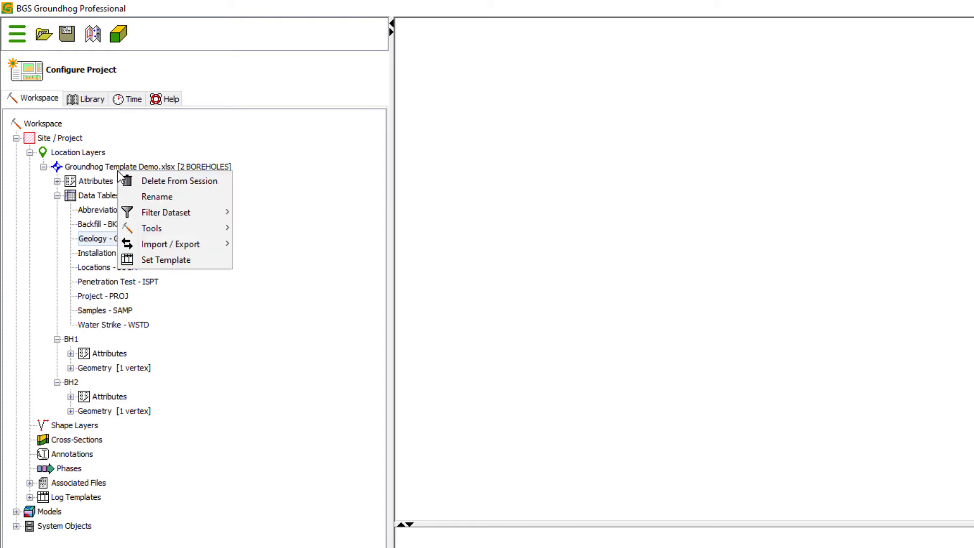
{"action": "mouse_move", "coordinate": [180, 180]}
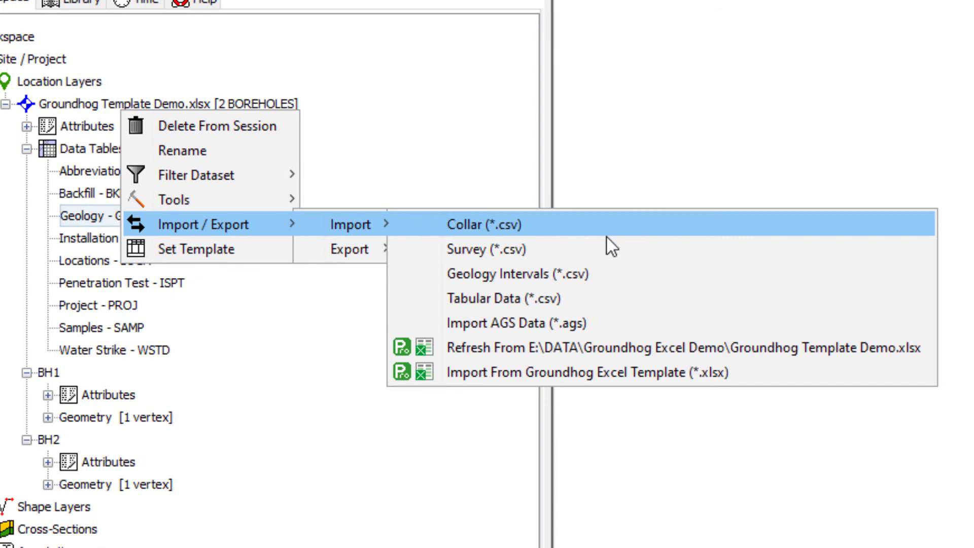
{"action": "mouse_move", "coordinate": [618, 357]}
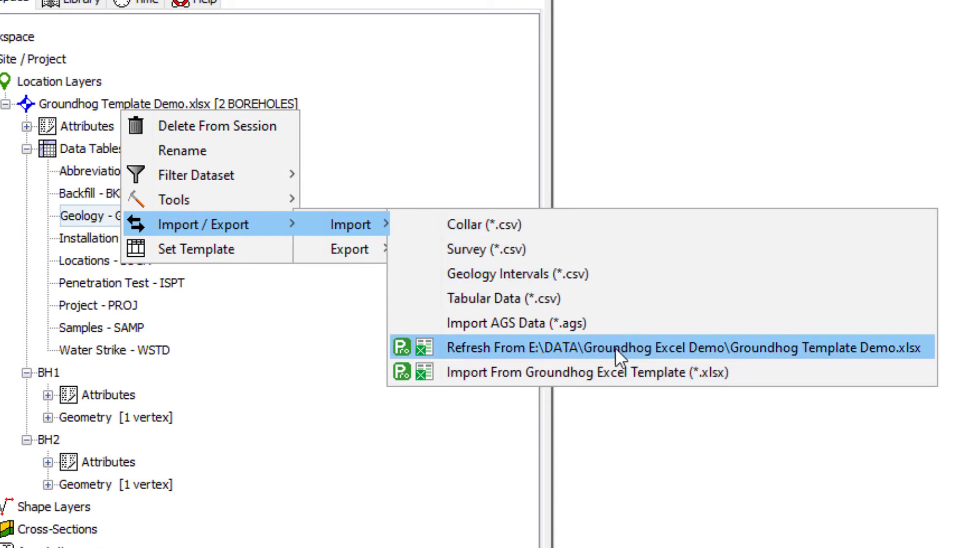
{"action": "mouse_move", "coordinate": [801, 365]}
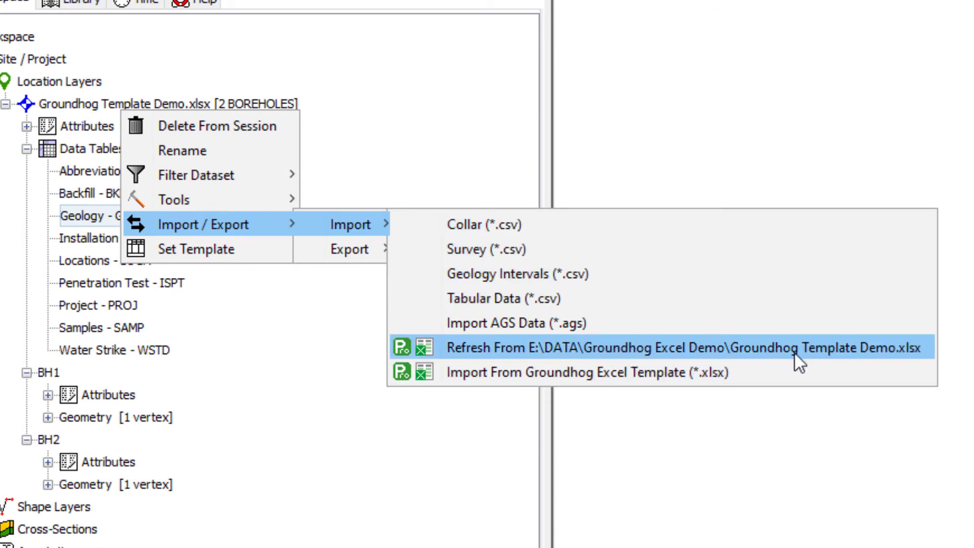
{"action": "mouse_move", "coordinate": [795, 363]}
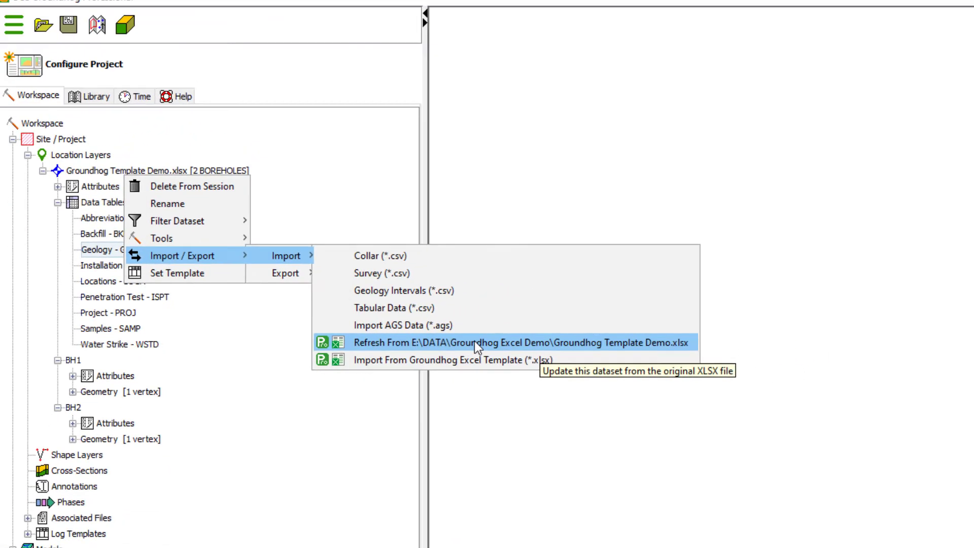
{"action": "left_click", "coordinate": [509, 342]}
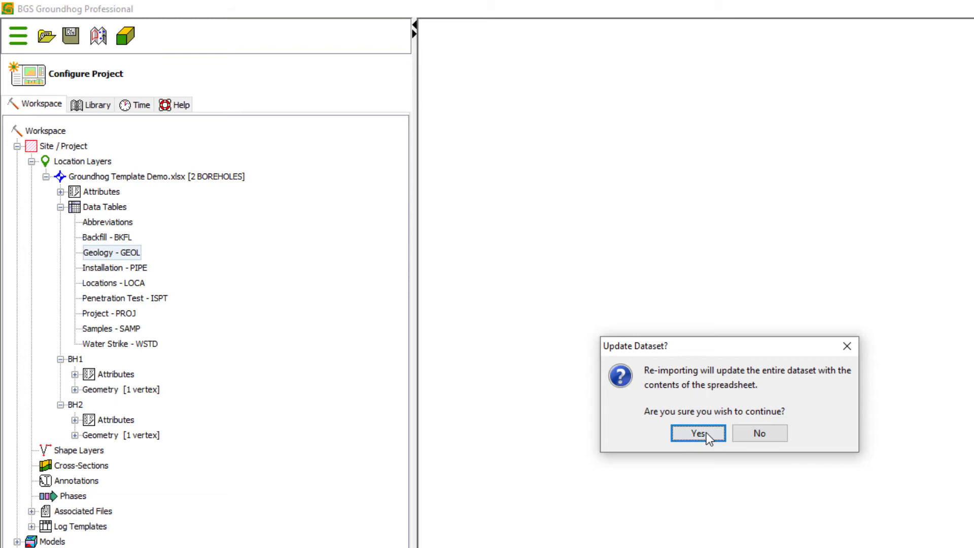
Step: Confirm the dataset update, dismiss Import Finished, and expand the tree showing BH1, BH3, BH2
{"action": "left_click", "coordinate": [697, 433]}
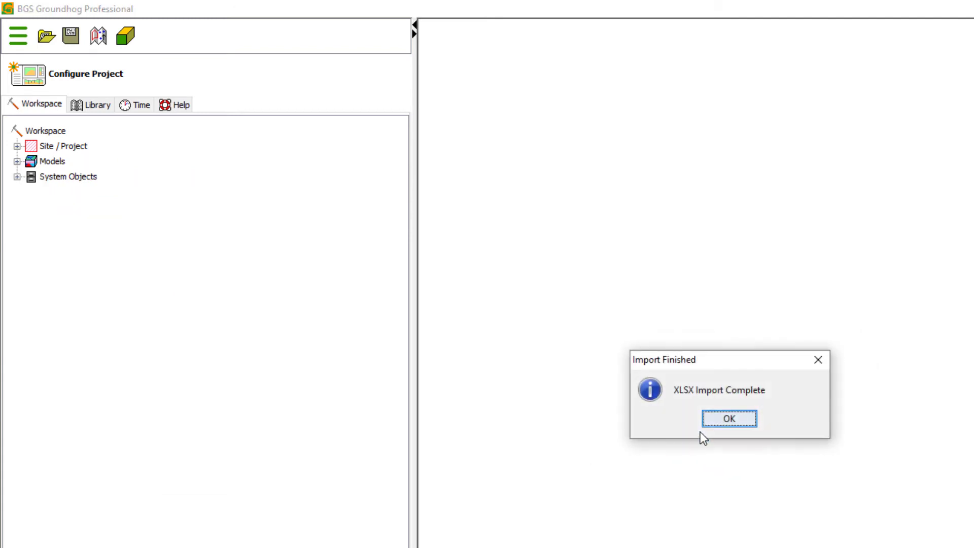
{"action": "left_click", "coordinate": [728, 418]}
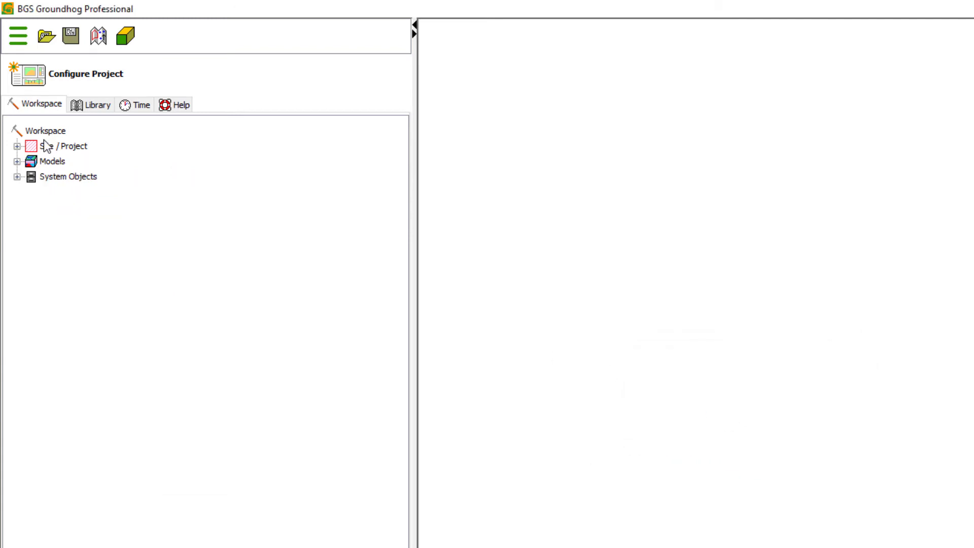
{"action": "left_click", "coordinate": [17, 146]}
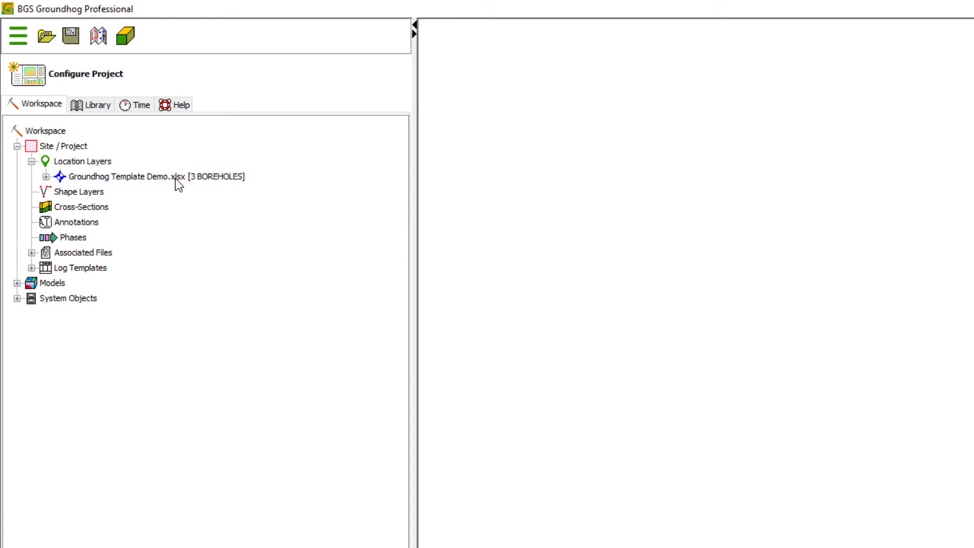
{"action": "left_click", "coordinate": [38, 177]}
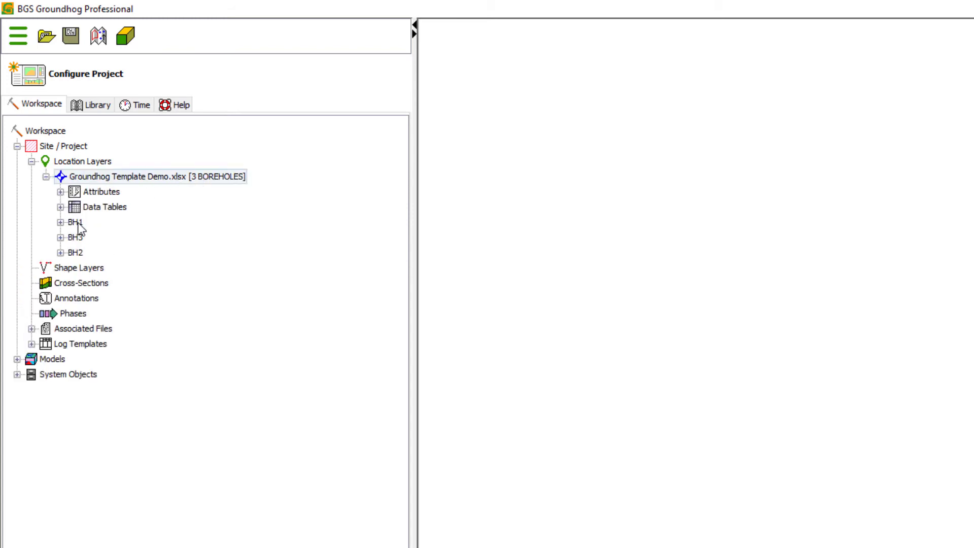
{"action": "left_click", "coordinate": [43, 252]}
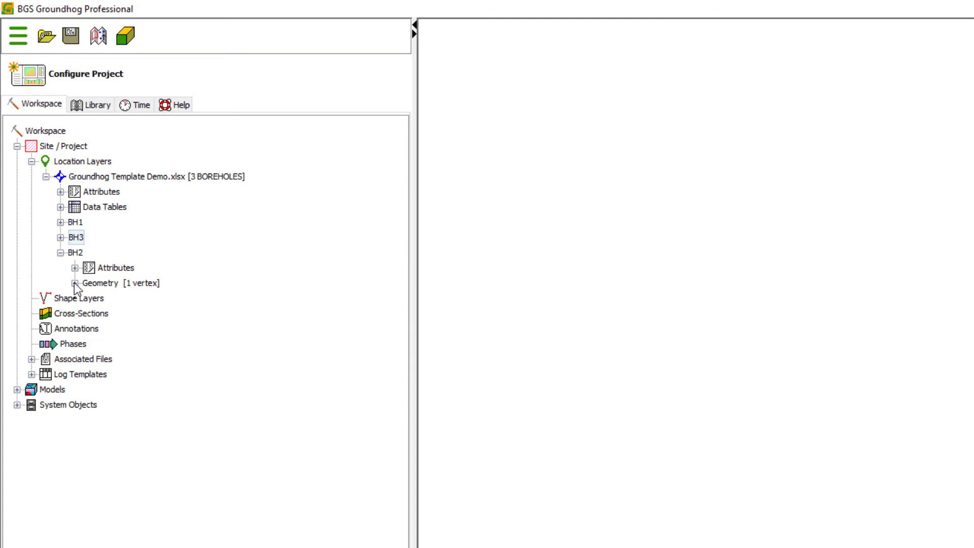
{"action": "left_click", "coordinate": [66, 253]}
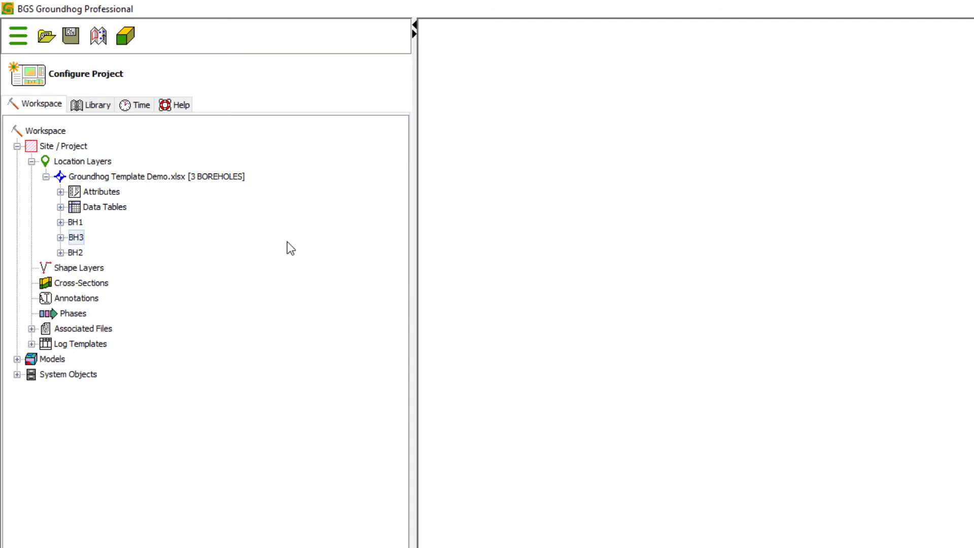
{"action": "mouse_move", "coordinate": [395, 224]}
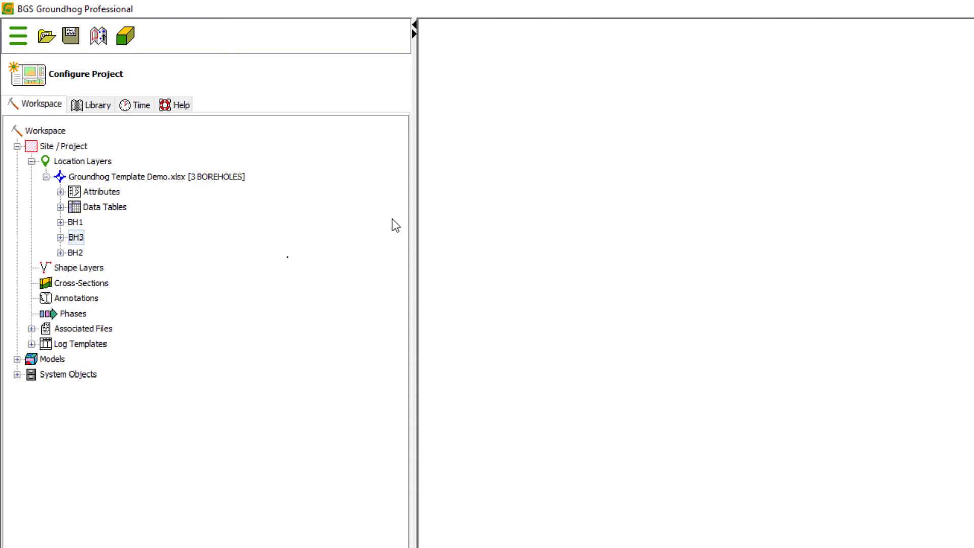
{"action": "mouse_move", "coordinate": [390, 223]}
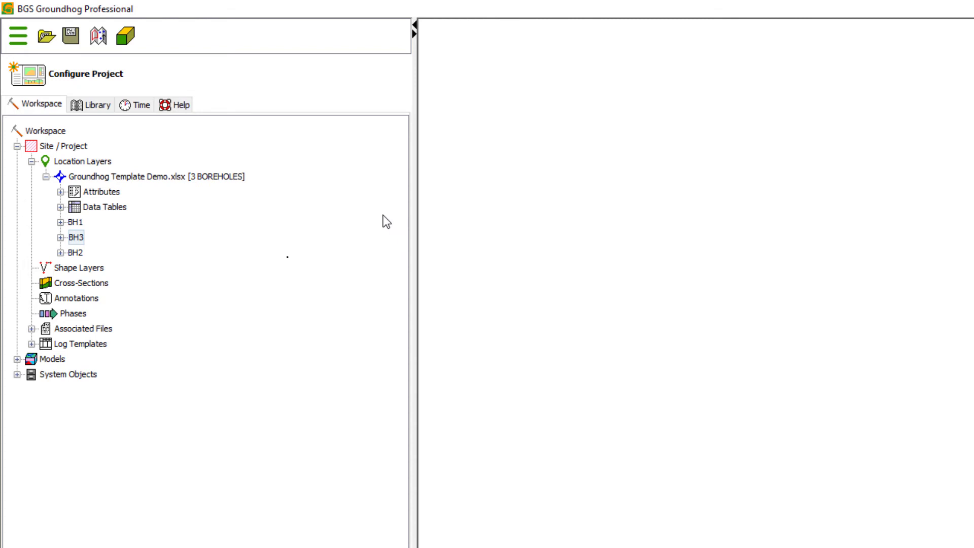
{"action": "mouse_move", "coordinate": [166, 256]}
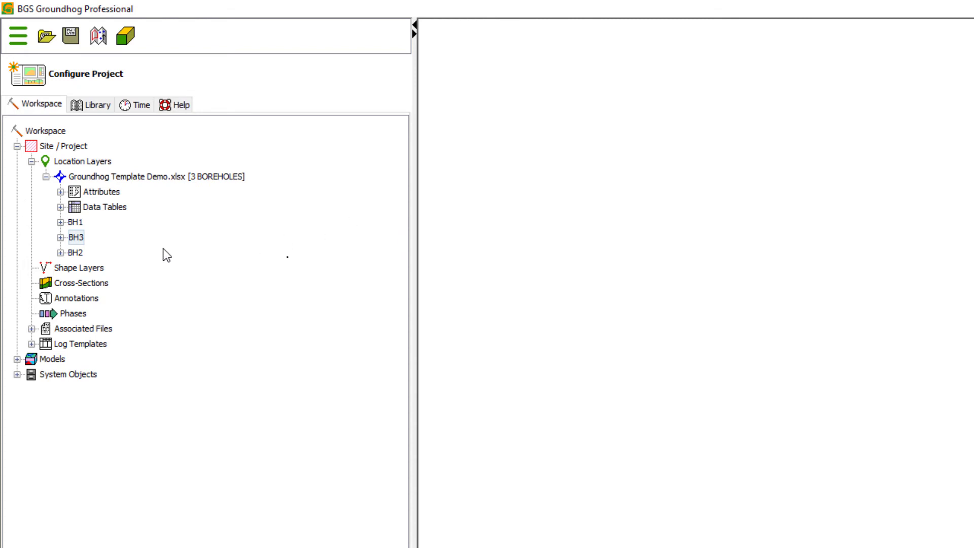
{"action": "mouse_move", "coordinate": [75, 222]}
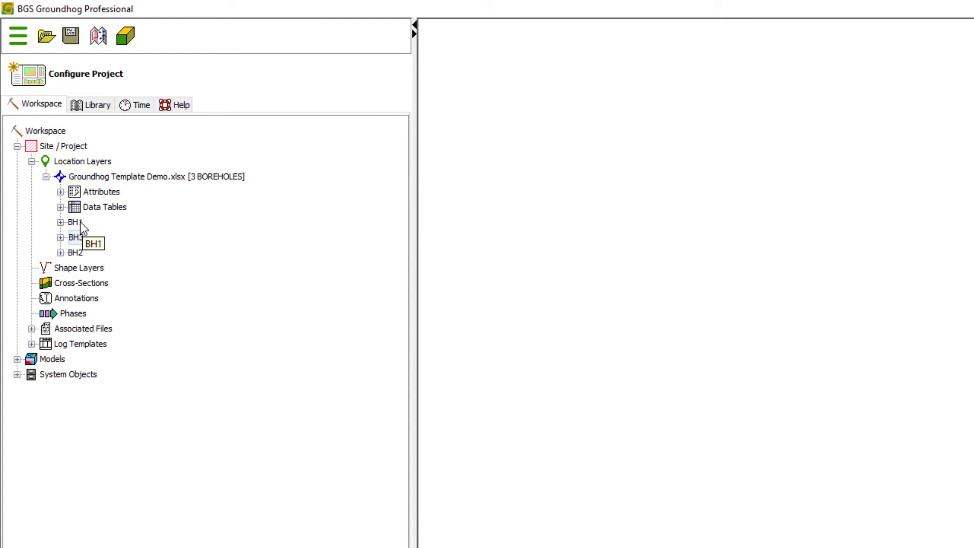
Step: View BH1's borehole log using the Standard Excel Compatible Template
{"action": "right_click", "coordinate": [74, 222]}
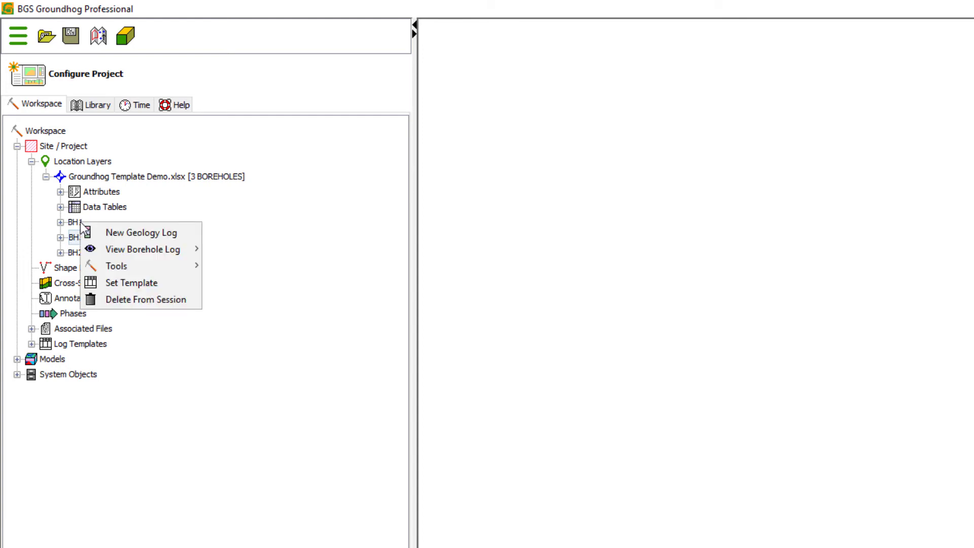
{"action": "mouse_move", "coordinate": [142, 249]}
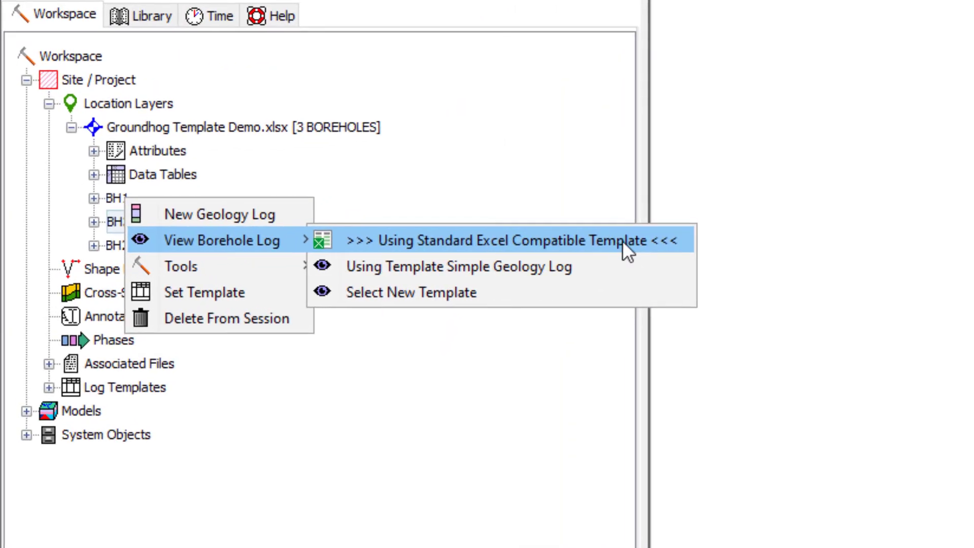
{"action": "mouse_move", "coordinate": [691, 247]}
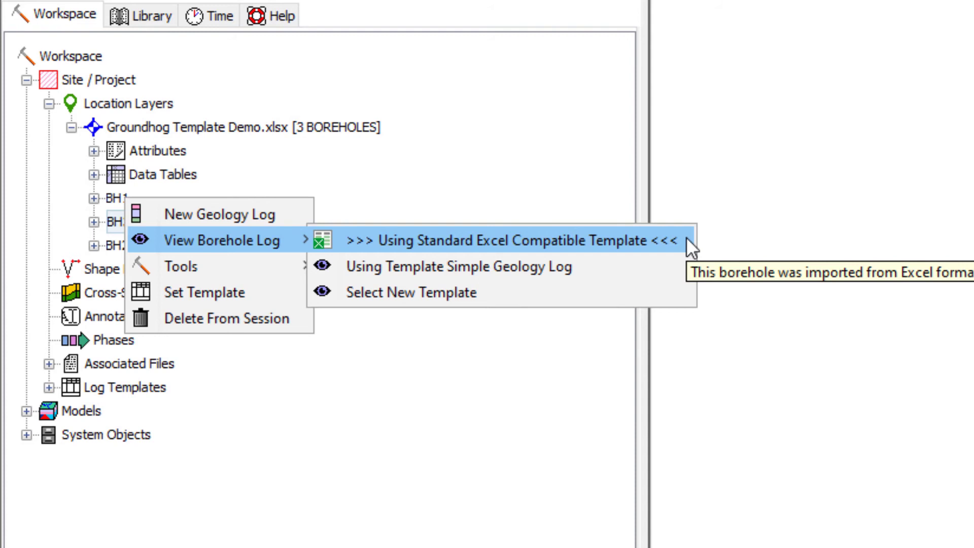
{"action": "mouse_move", "coordinate": [689, 249]}
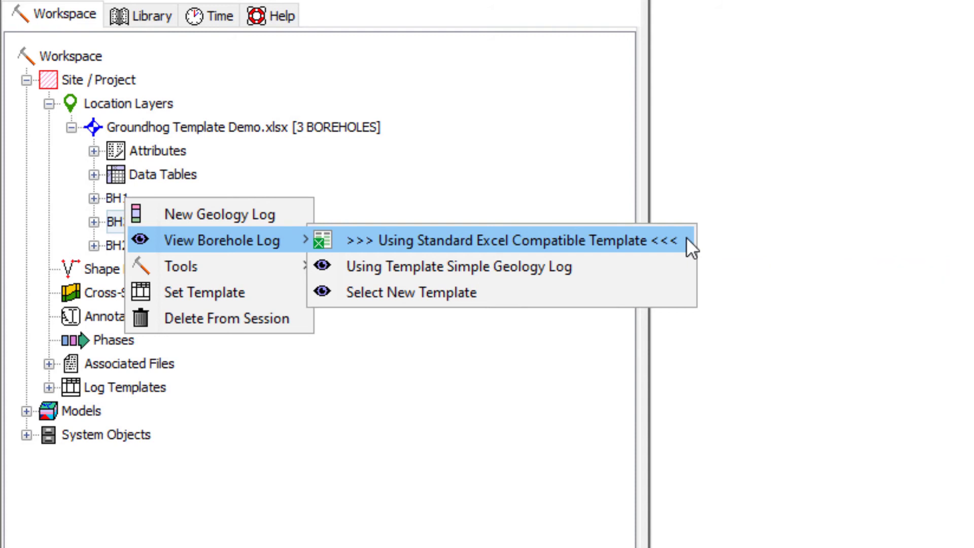
{"action": "mouse_move", "coordinate": [690, 243]}
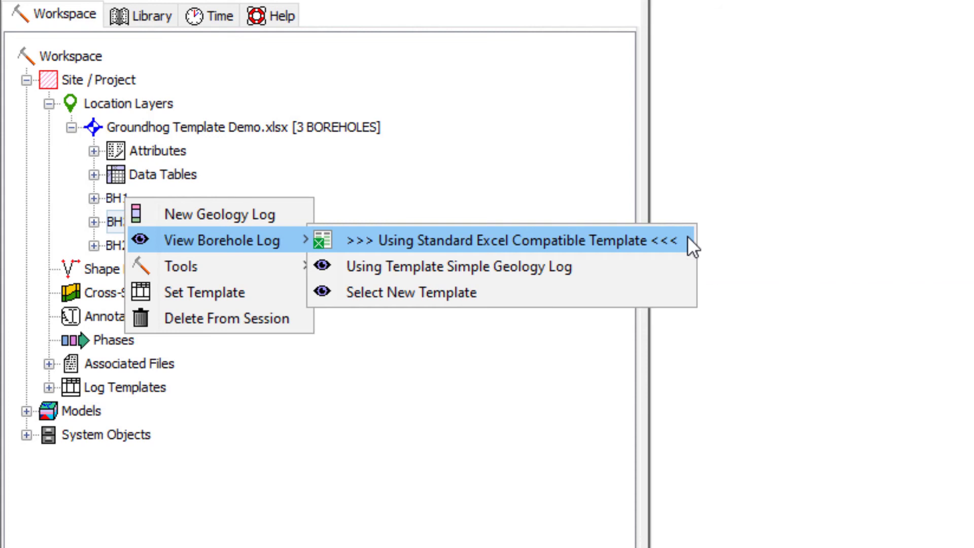
{"action": "mouse_move", "coordinate": [415, 252]}
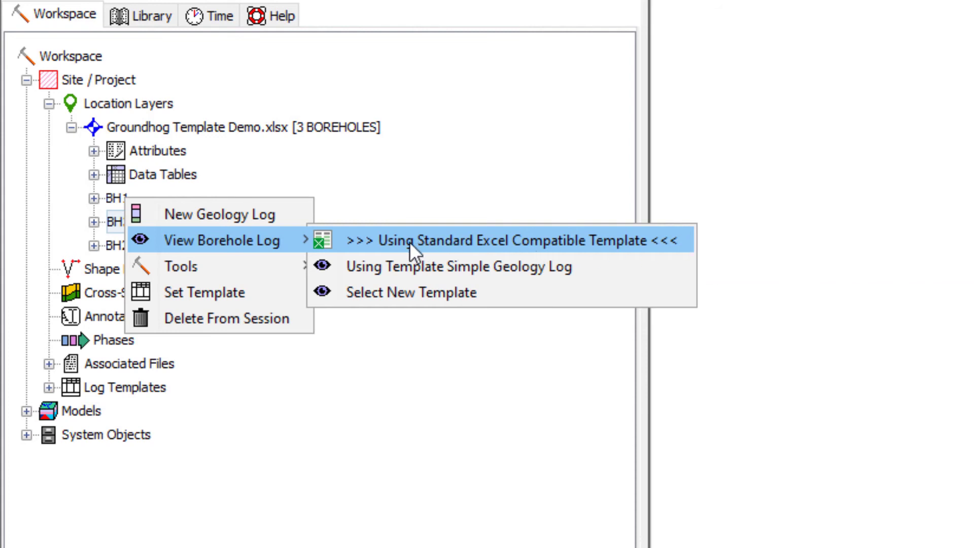
{"action": "left_click", "coordinate": [509, 241]}
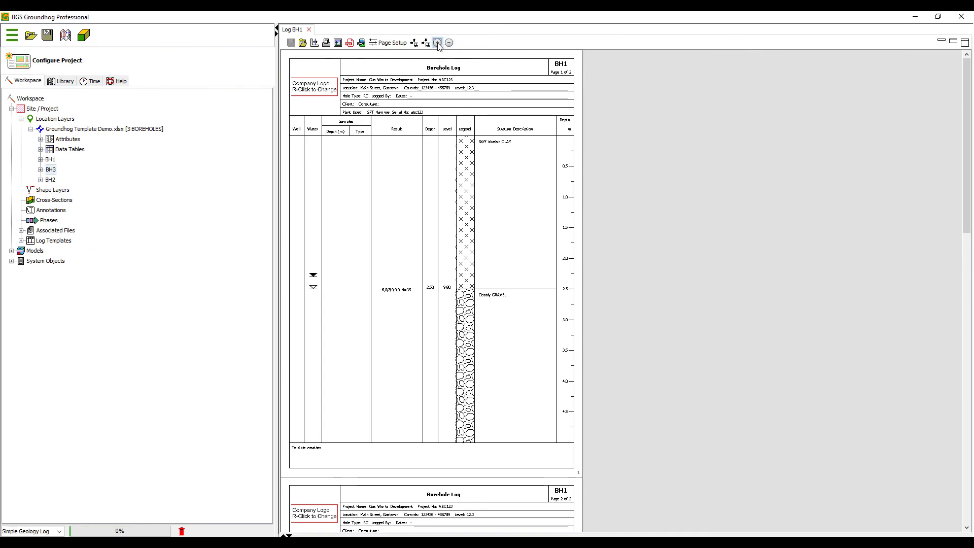
Step: Zoom the Log BH1 page to read the Gas Works Development header and strata
{"action": "left_click", "coordinate": [437, 42]}
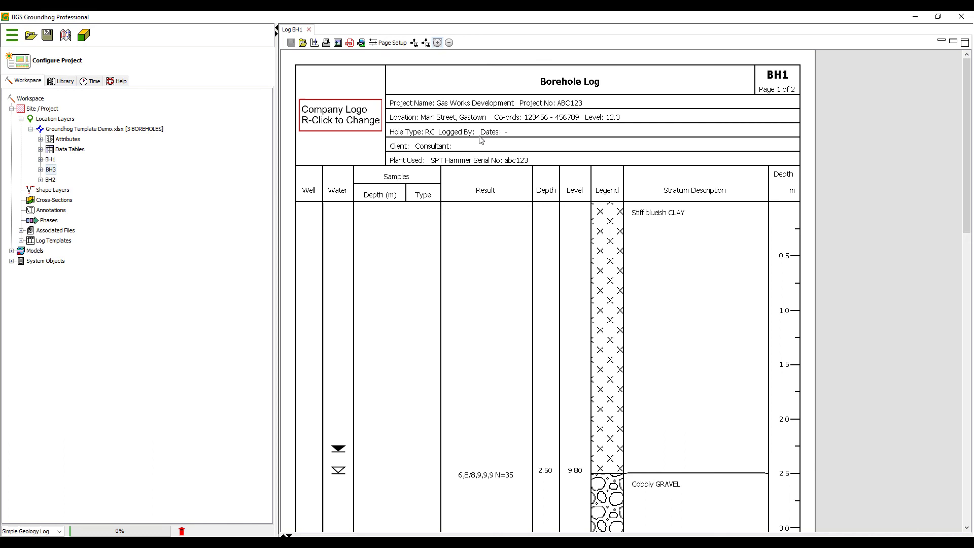
{"action": "mouse_move", "coordinate": [767, 122]}
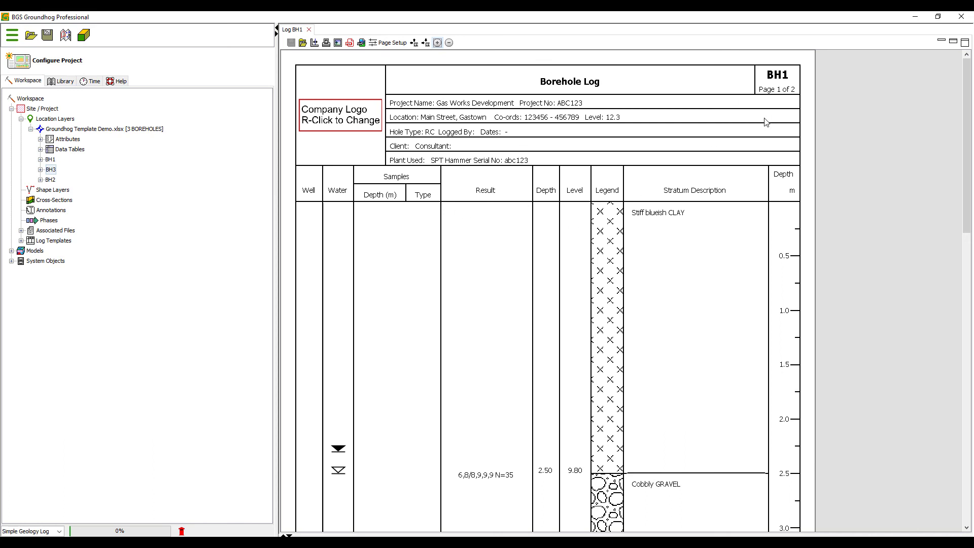